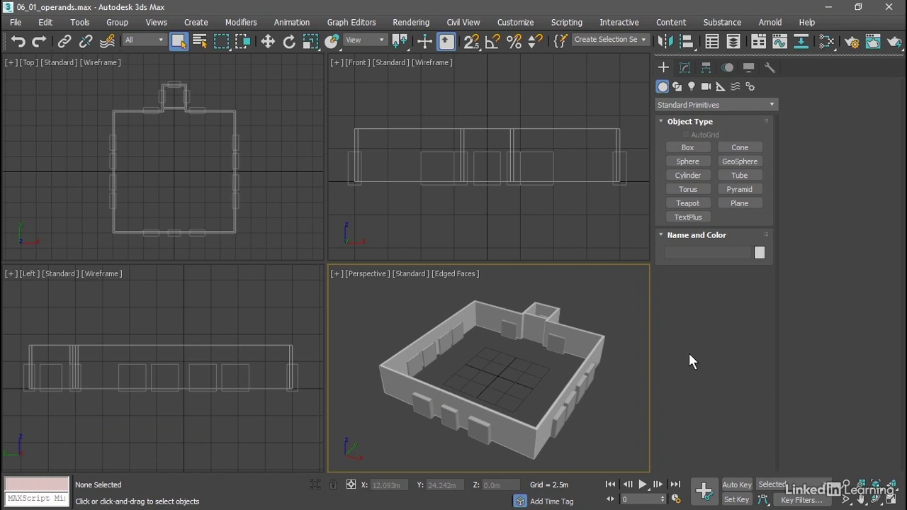
mouse_move(666, 354)
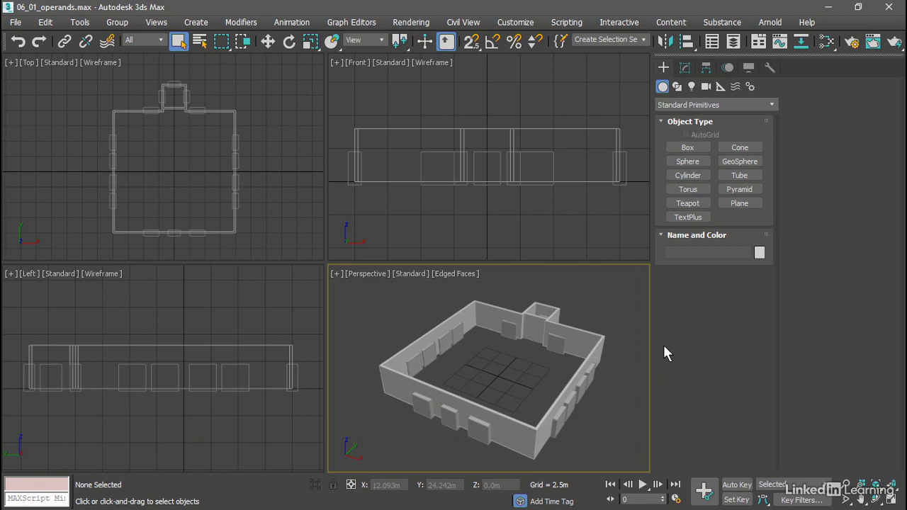
mouse_move(539, 373)
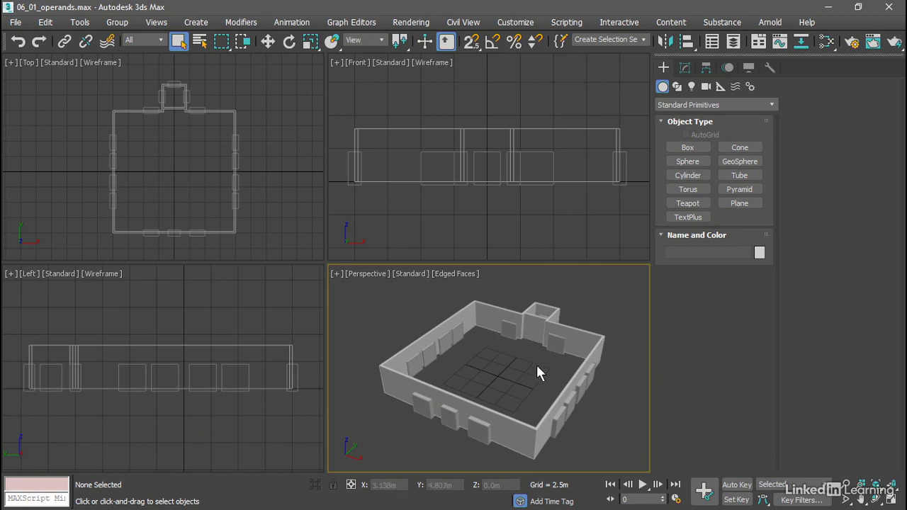
mouse_move(532, 320)
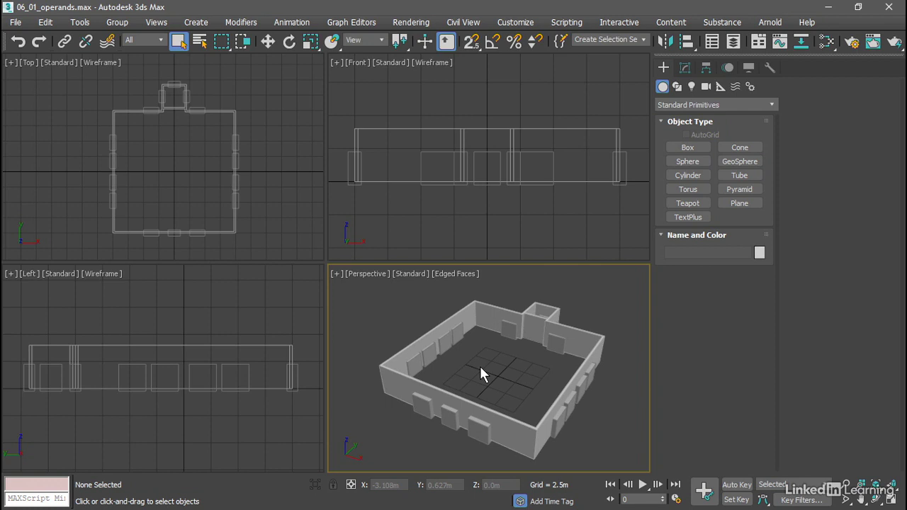
- Select the 'walls courtyard' object in the Perspective viewport
left_click(482, 374)
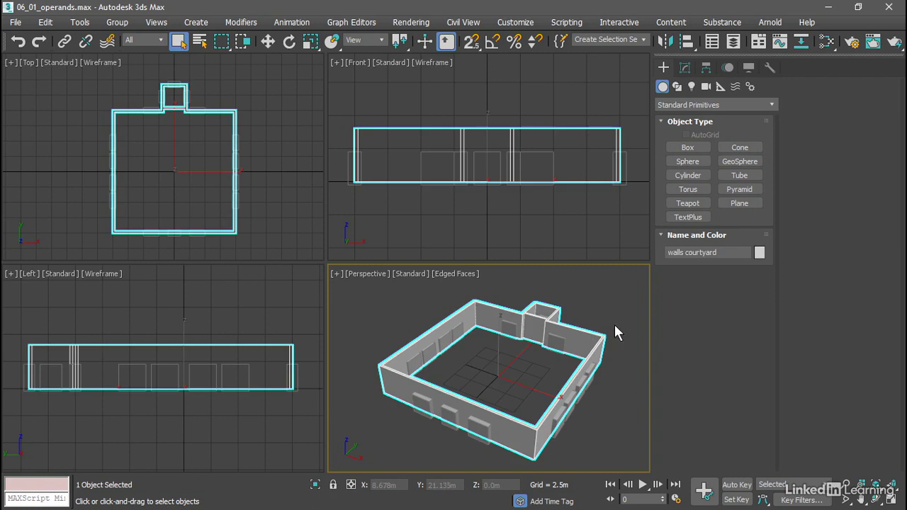
- Turn off the walls' Extrude modifier and inspect the outline at Spline sub-object level
left_click(686, 68)
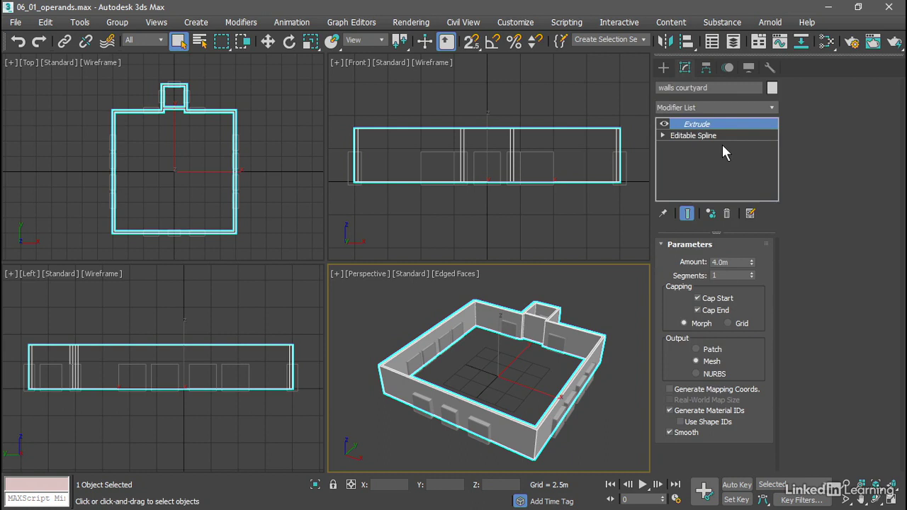
mouse_move(712, 178)
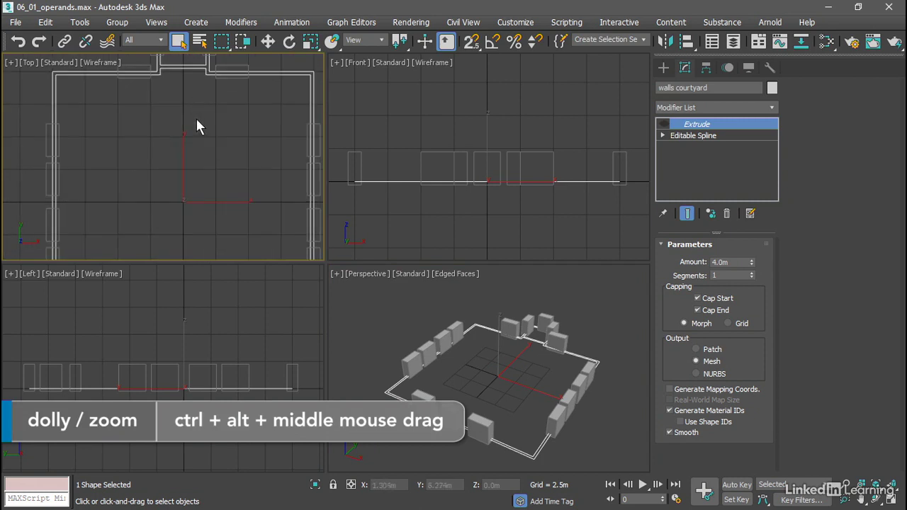
left_click_drag(198, 126, 172, 206)
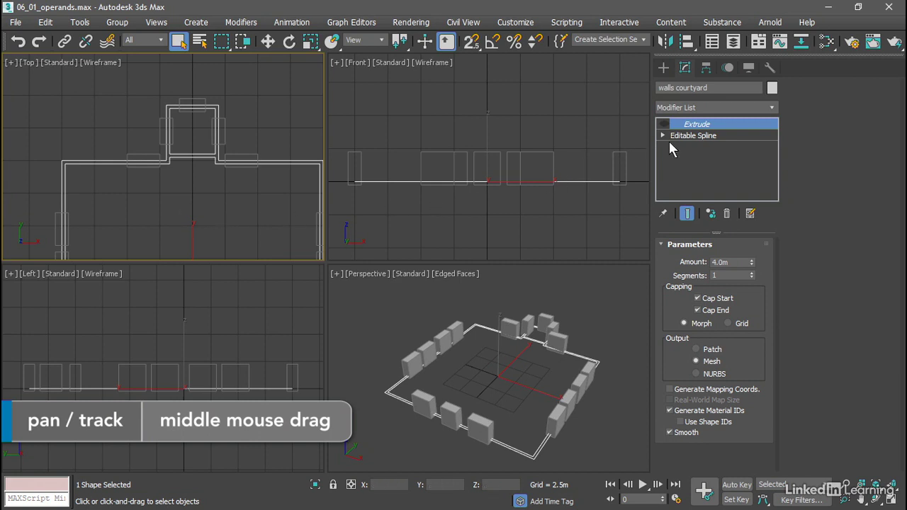
left_click(693, 135)
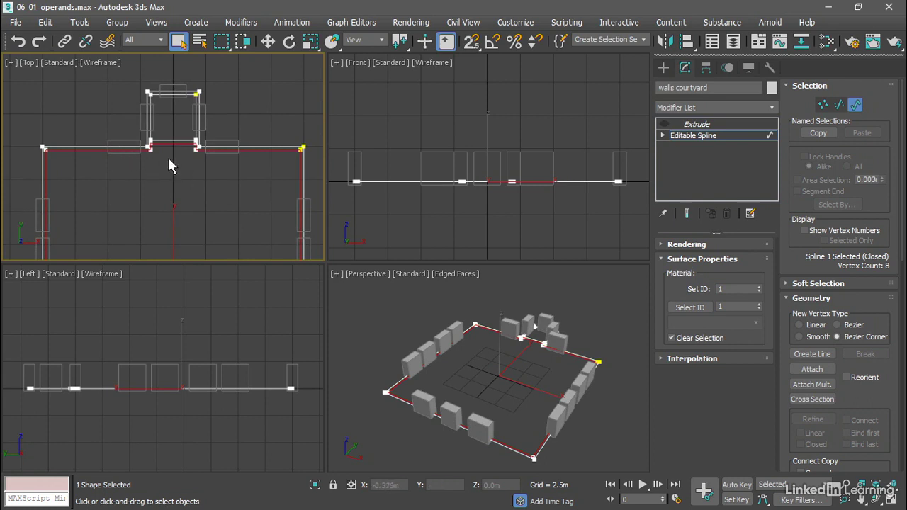
mouse_move(274, 147)
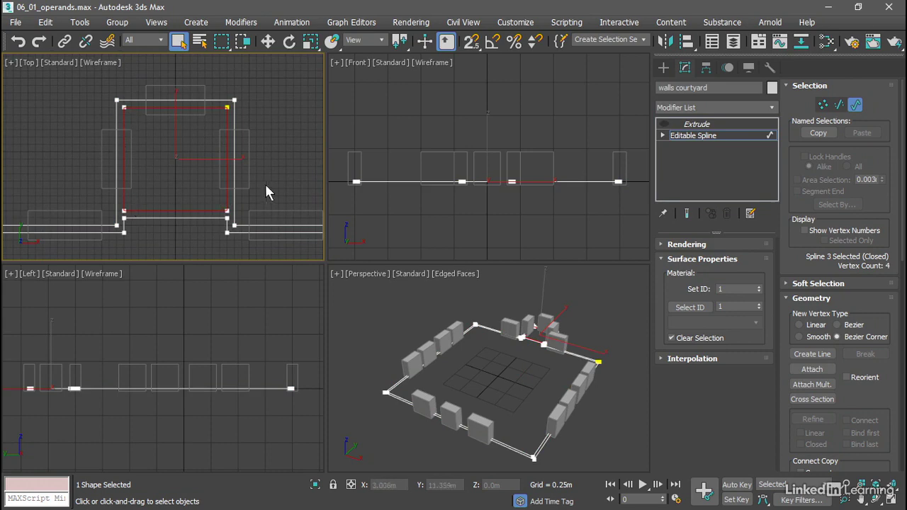
mouse_move(168, 168)
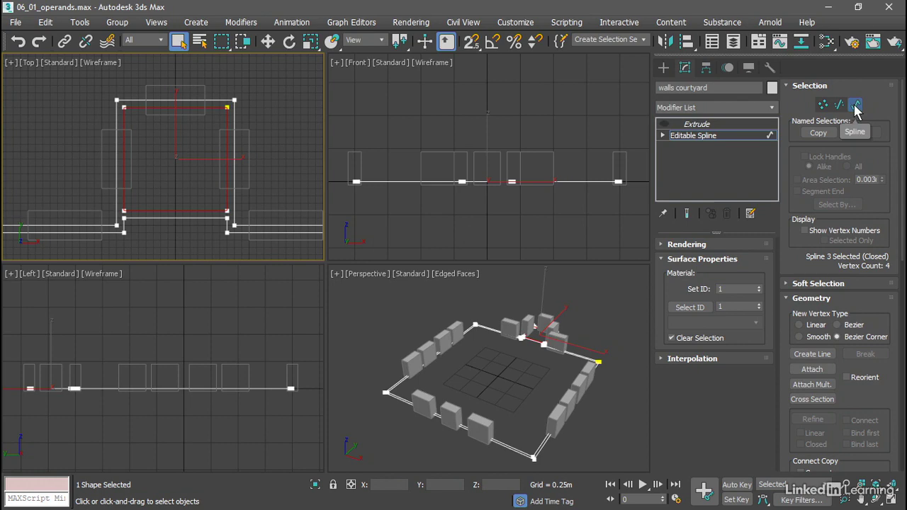
- Leave Spline sub-object mode and re-enable the Extrude modifier on the walls
left_click(693, 135)
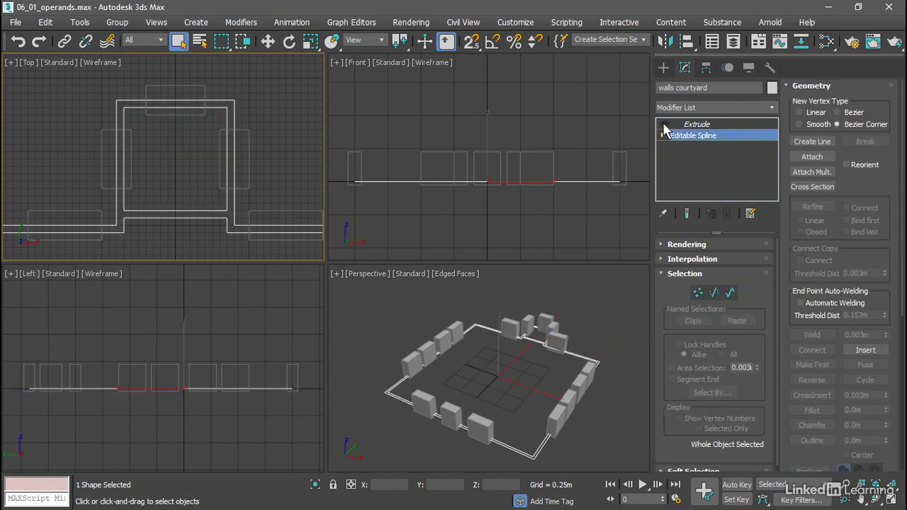
left_click(696, 124)
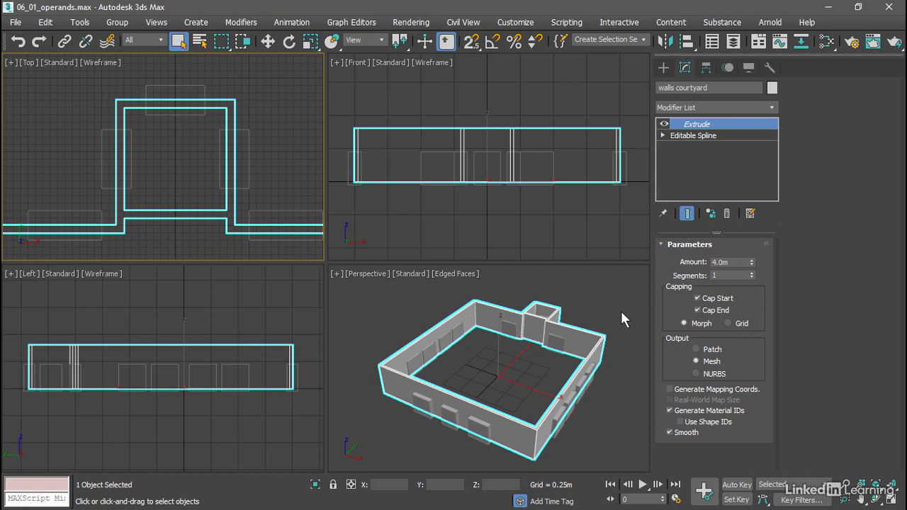
mouse_move(503, 382)
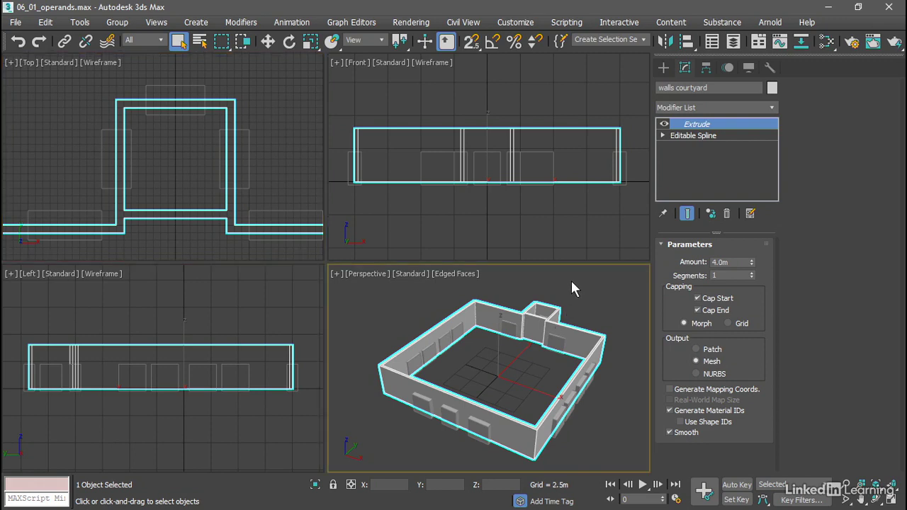
- Convert the courtyard walls to Editable Poly via the right-click Convert To menu
right_click(574, 288)
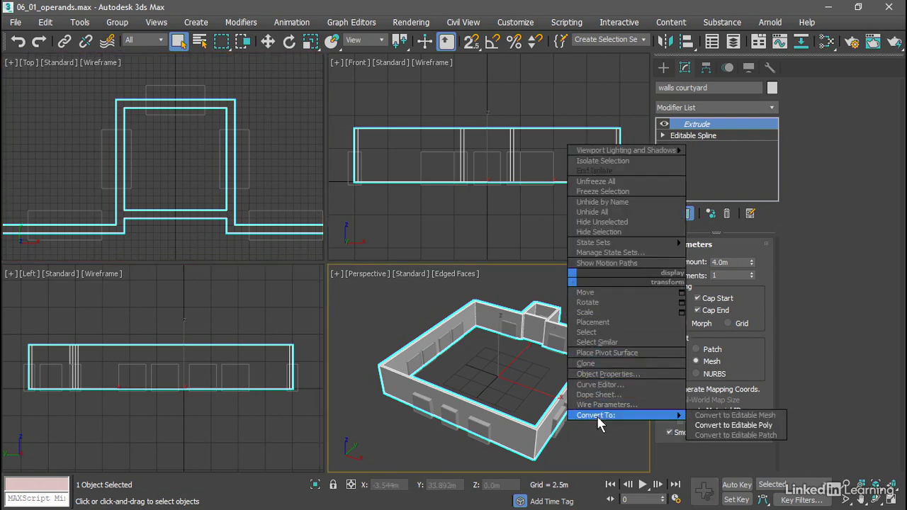
mouse_move(733, 425)
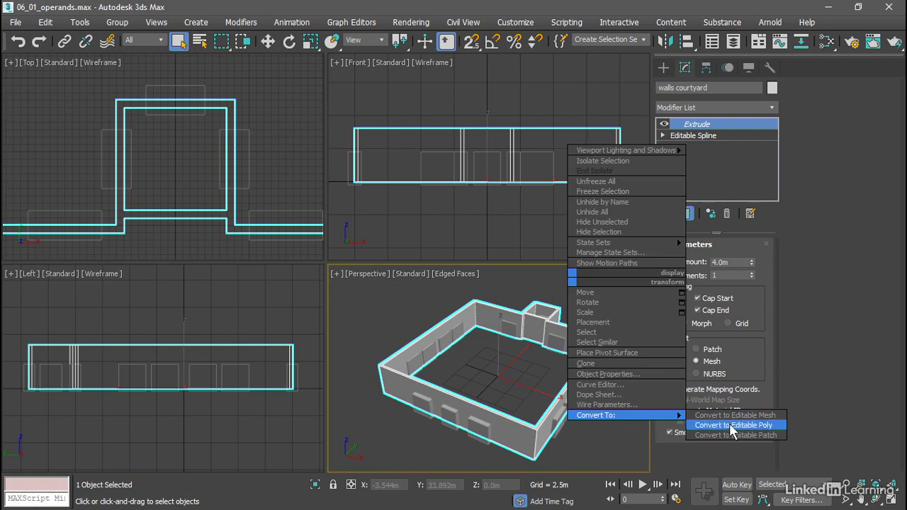
left_click(733, 425)
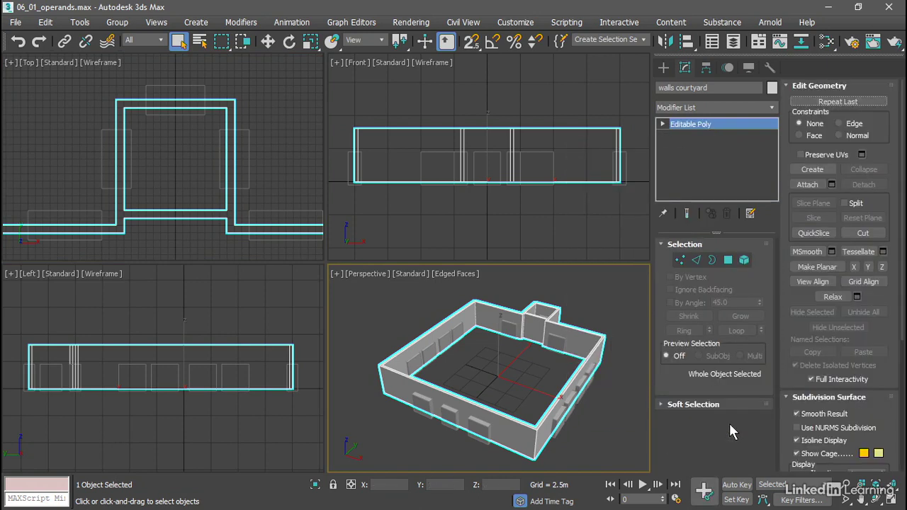
mouse_move(617, 311)
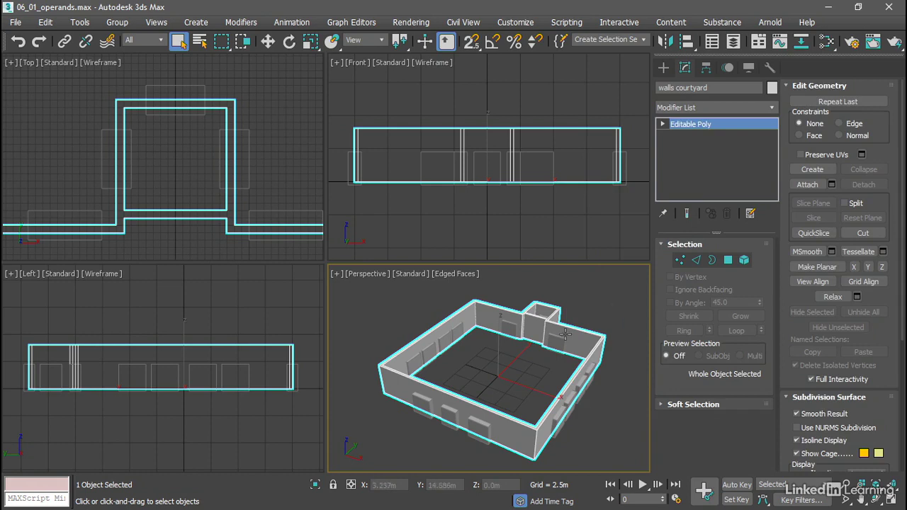
mouse_move(504, 377)
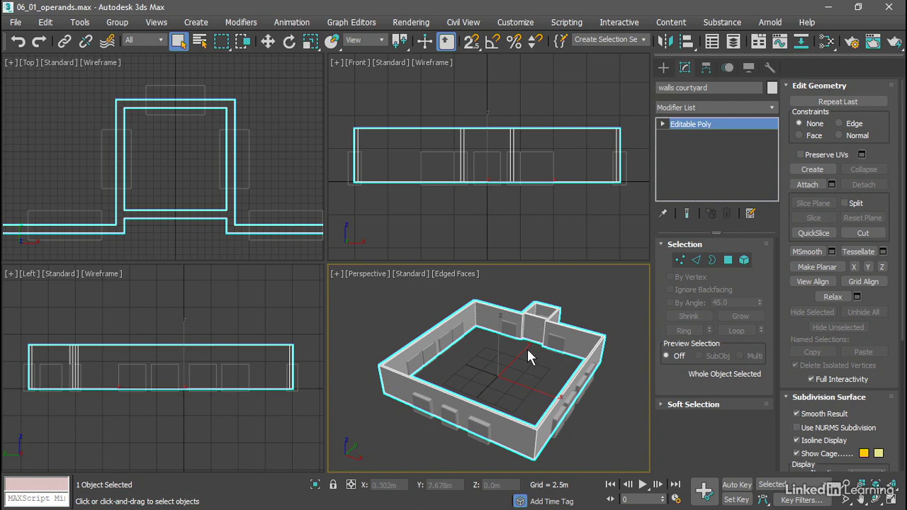
left_click(663, 67)
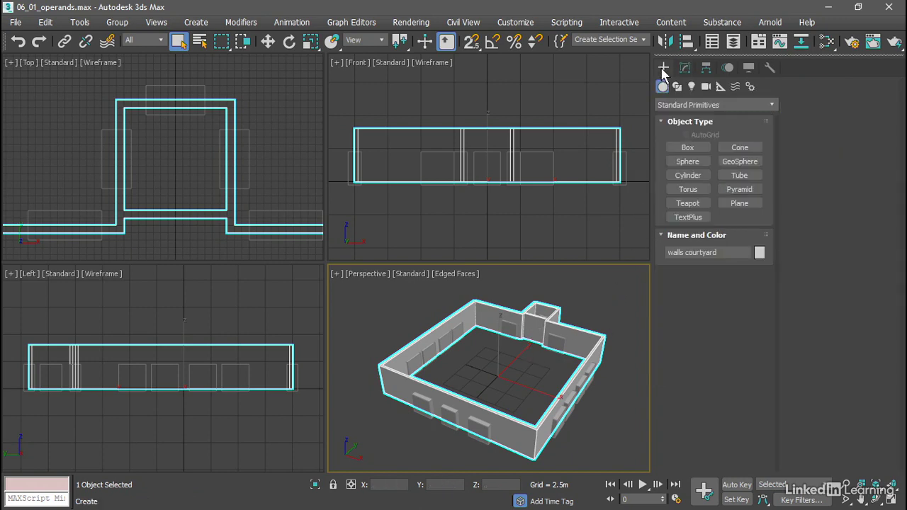
- Create a Box primitive on the courtyard floor, roughly 4.4 × 3.0 × 1.5 m
left_click(687, 147)
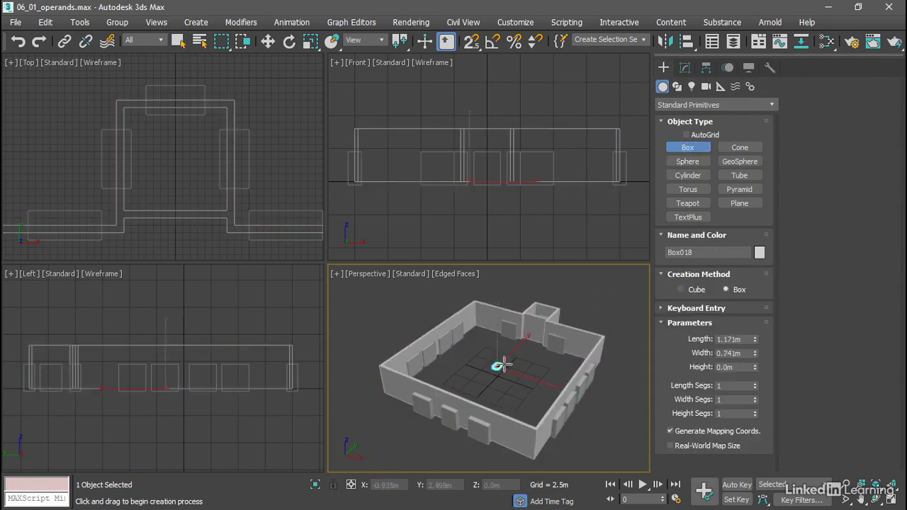
left_click_drag(499, 366, 528, 358)
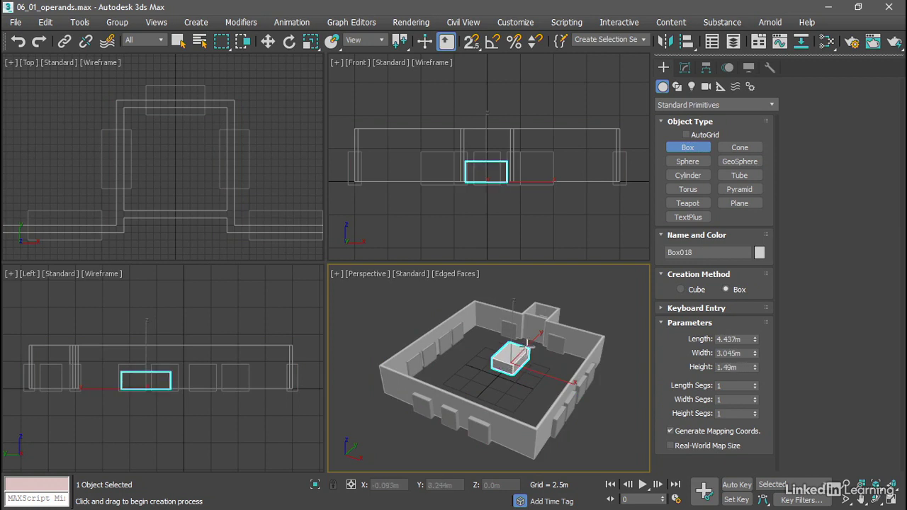
mouse_move(552, 361)
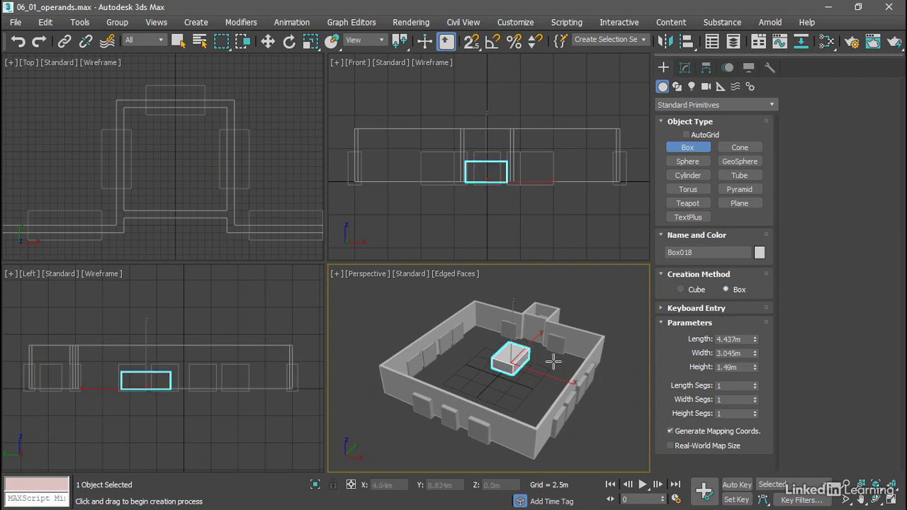
left_click(180, 41)
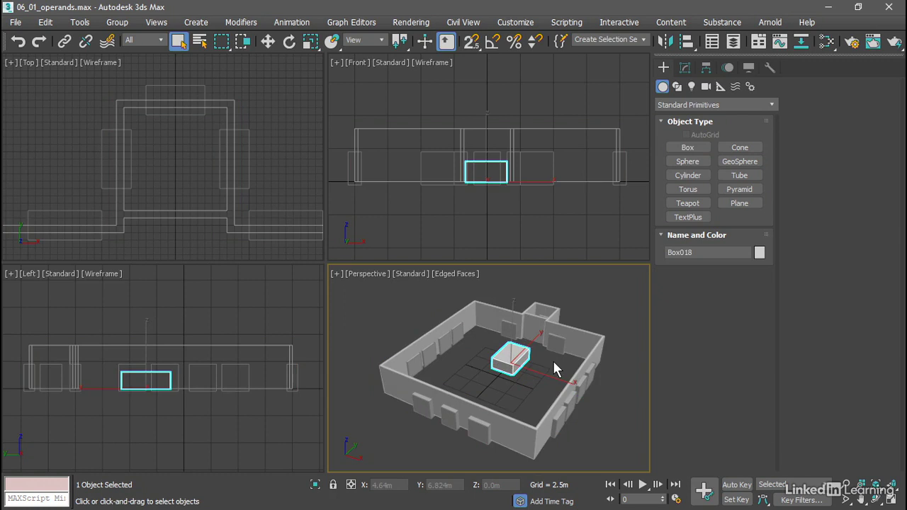
left_click(268, 41)
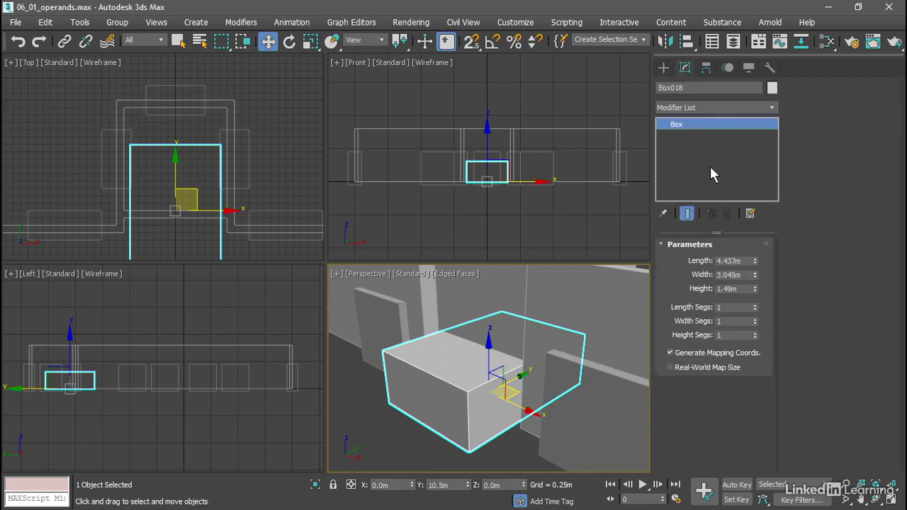
mouse_move(746, 275)
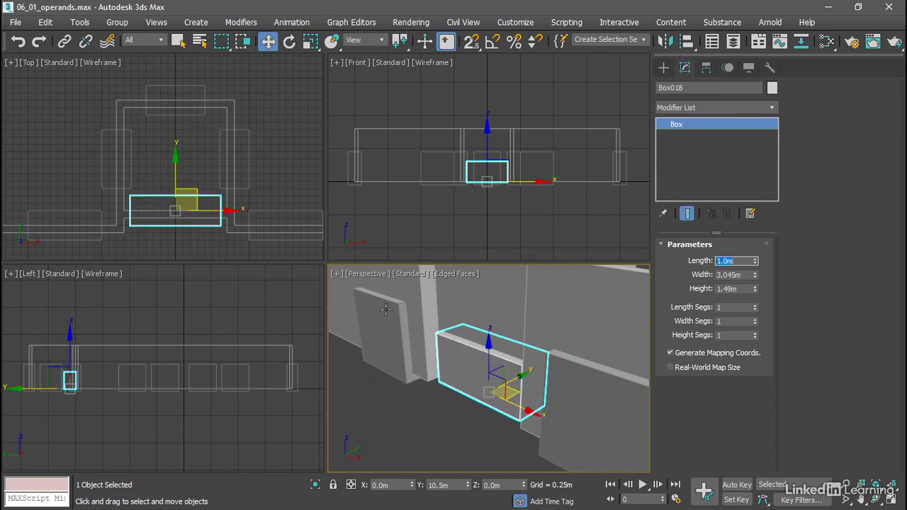
mouse_move(168, 236)
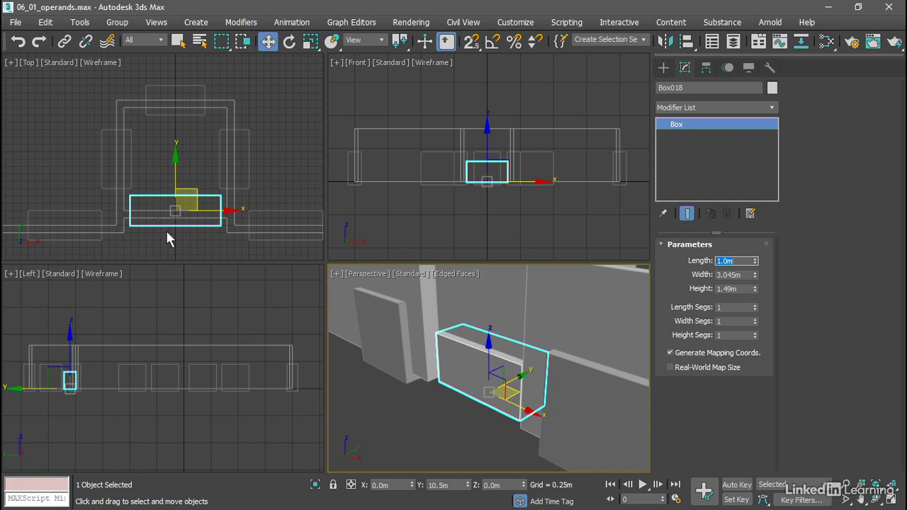
- Set Box018 to Length 1.0 m, Width 2.0 m and Height 2.5 m in Parameters
left_click(734, 275)
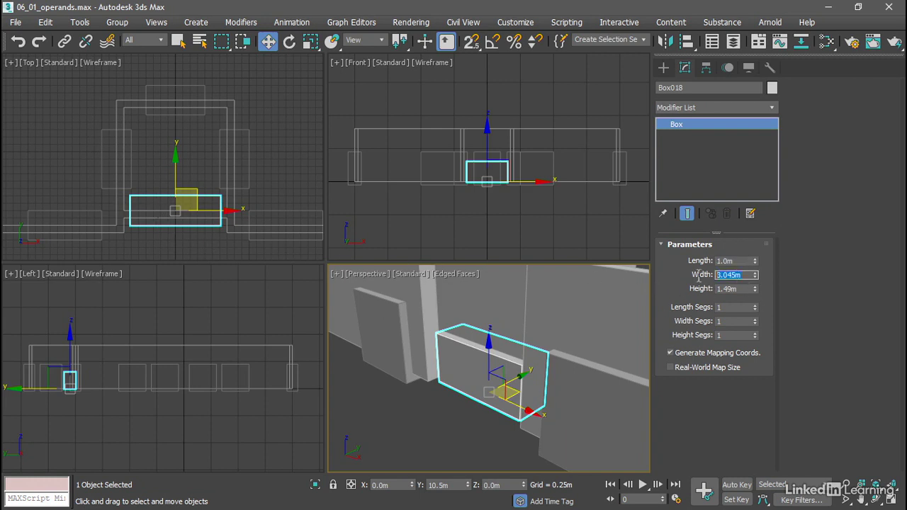
type("2.0m")
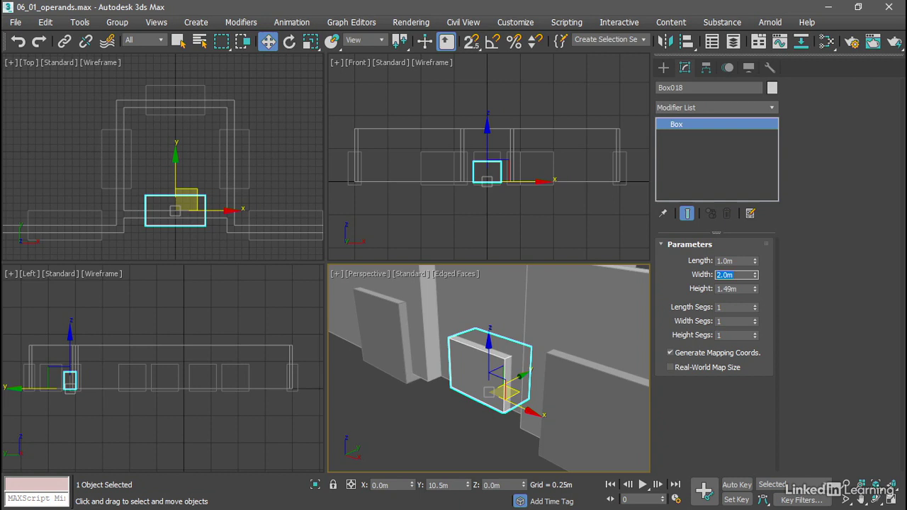
left_click(733, 289)
type("2.5m")
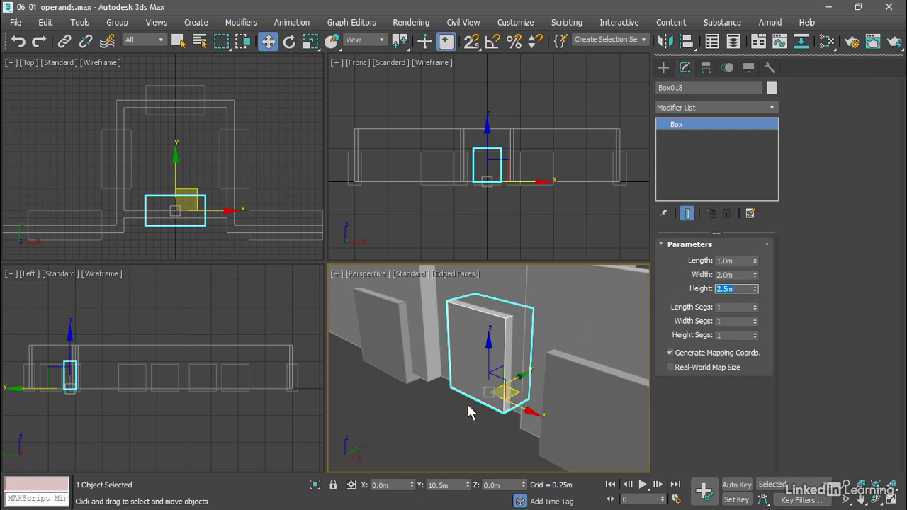
mouse_move(456, 427)
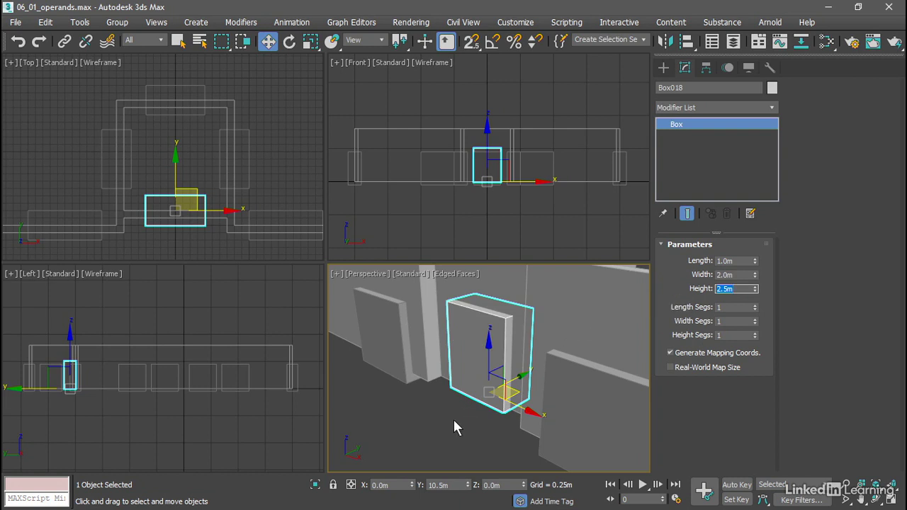
mouse_move(496, 419)
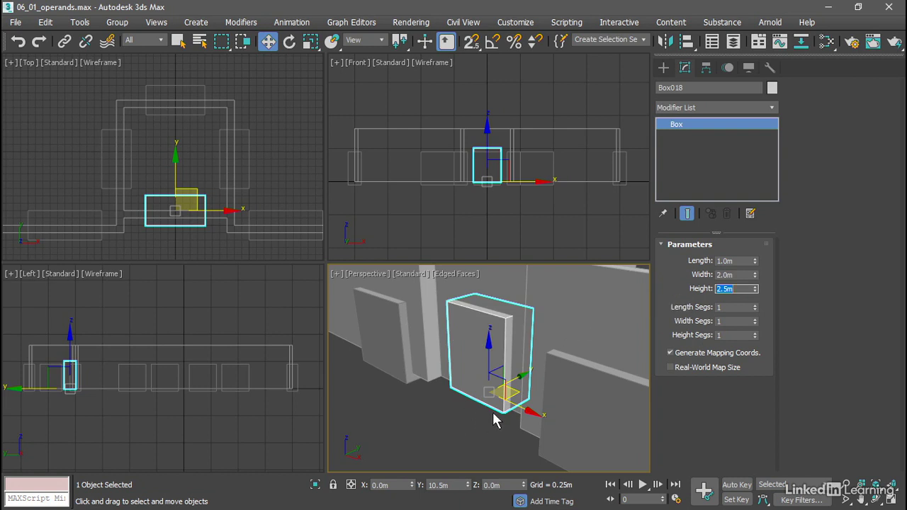
mouse_move(496, 433)
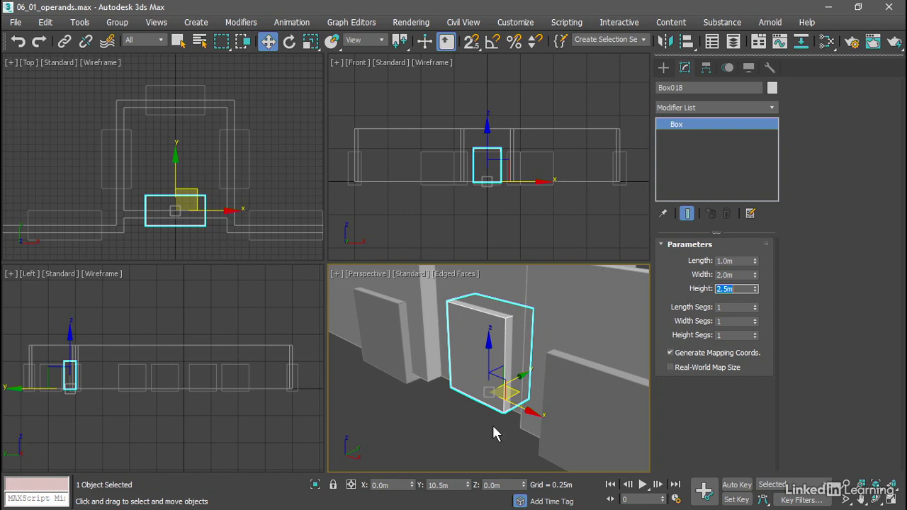
mouse_move(495, 422)
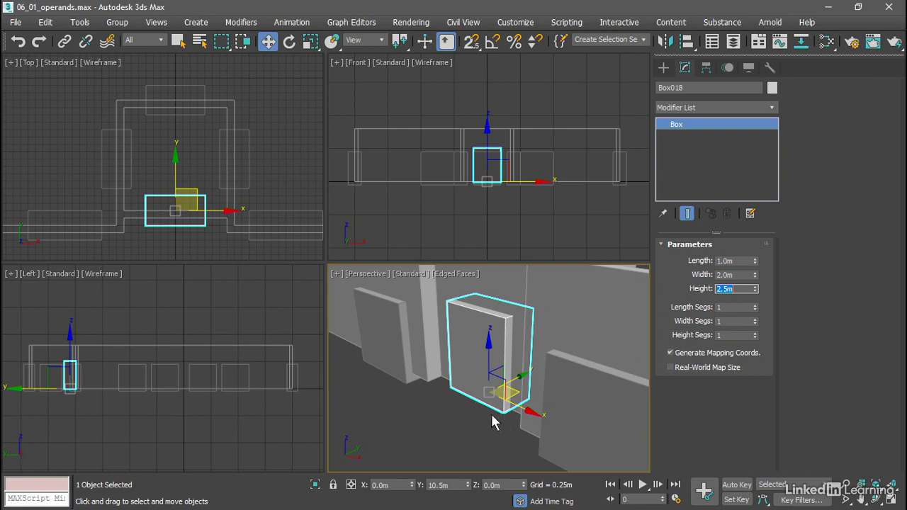
mouse_move(529, 369)
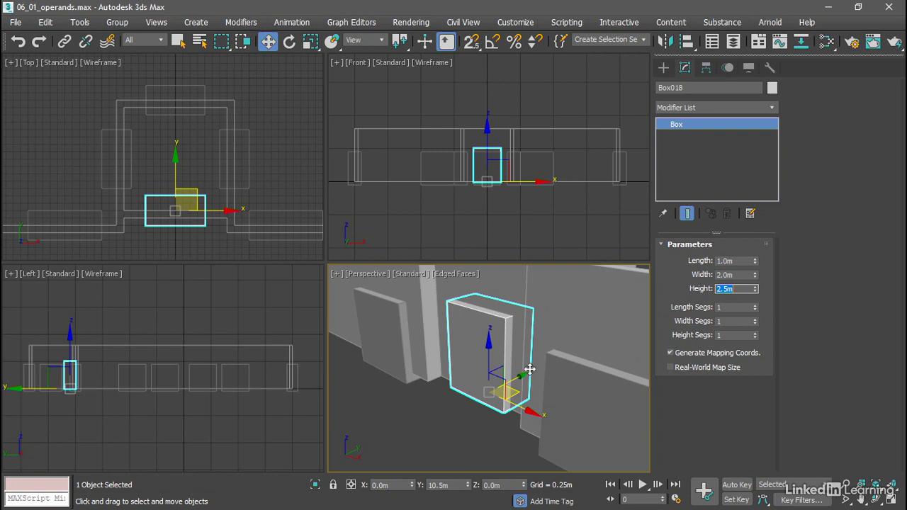
mouse_move(458, 427)
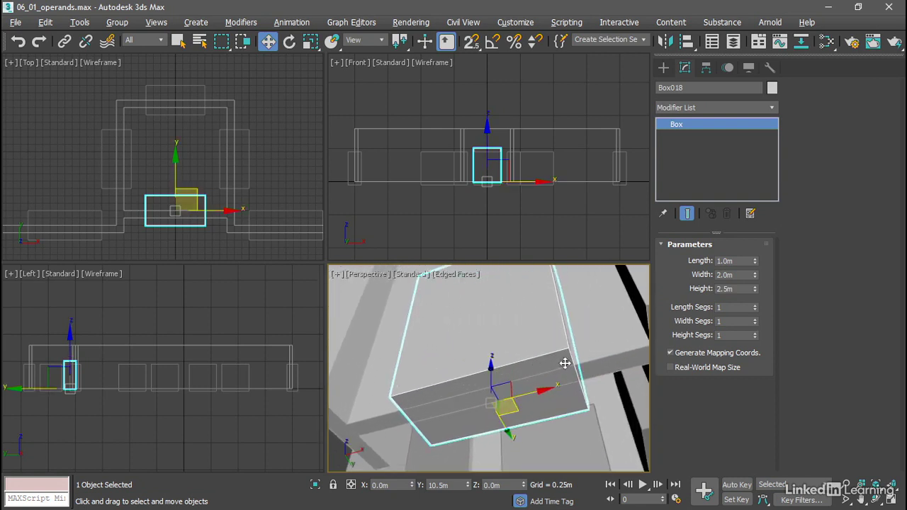
mouse_move(463, 430)
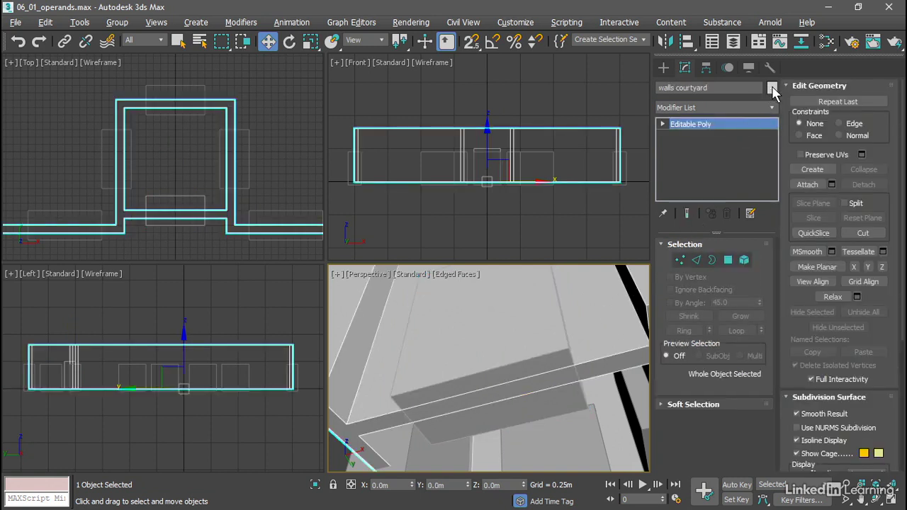
- Give the walls courtyard object a pink object colour from its colour swatch
left_click(773, 87)
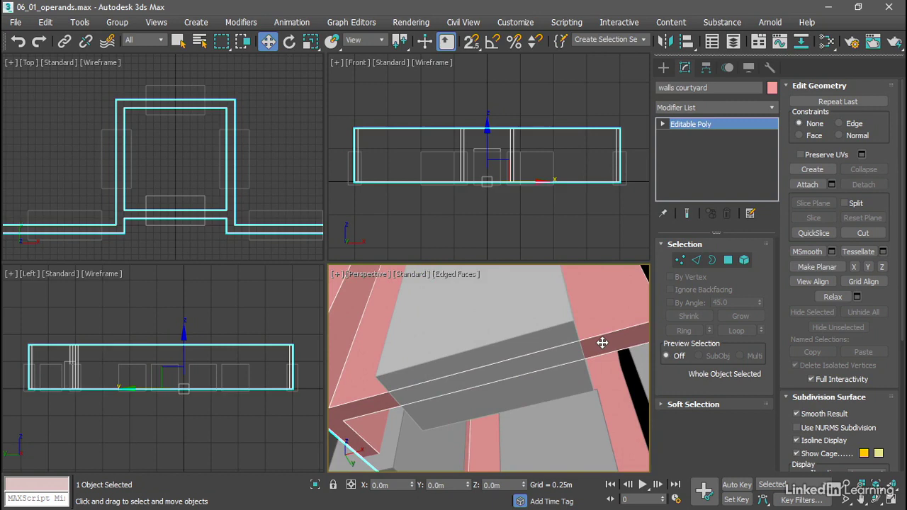
mouse_move(602, 343)
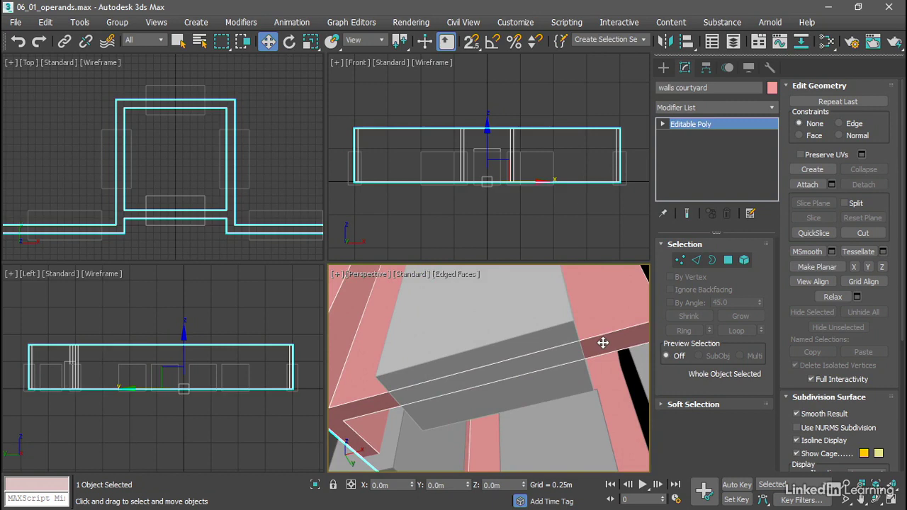
mouse_move(407, 399)
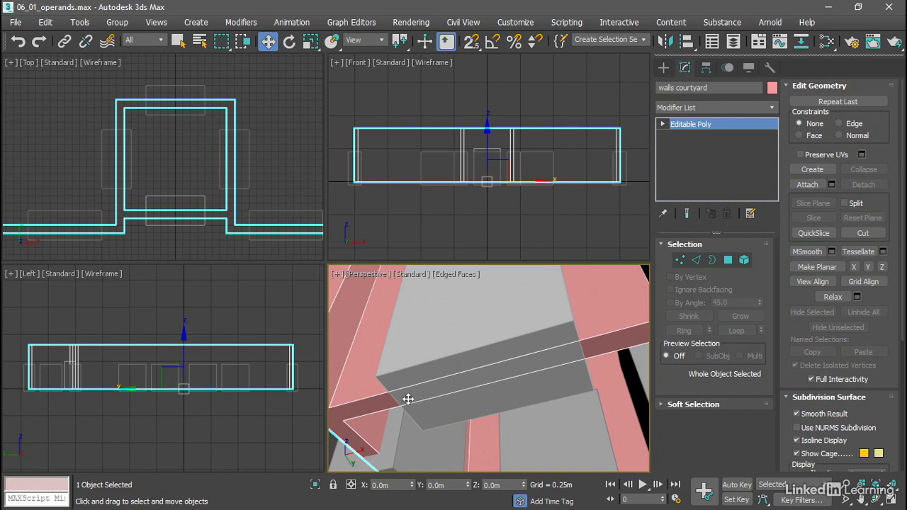
mouse_move(571, 359)
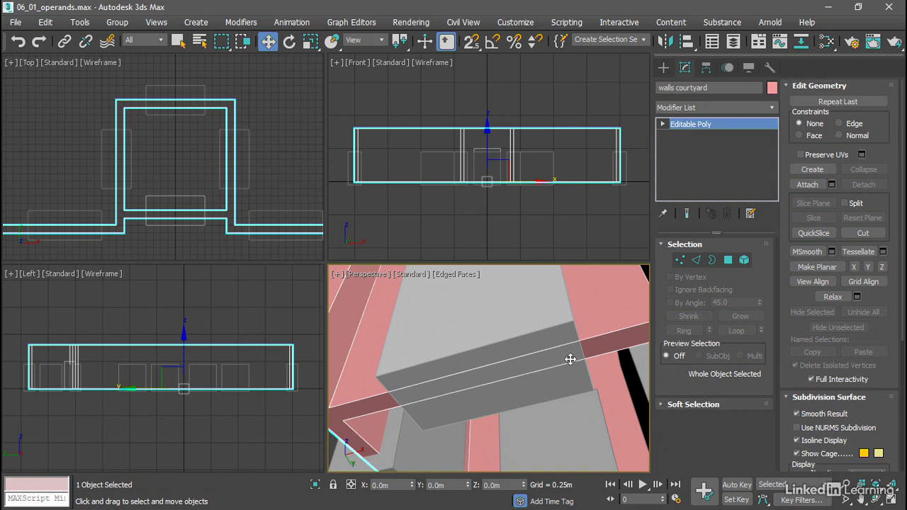
mouse_move(549, 328)
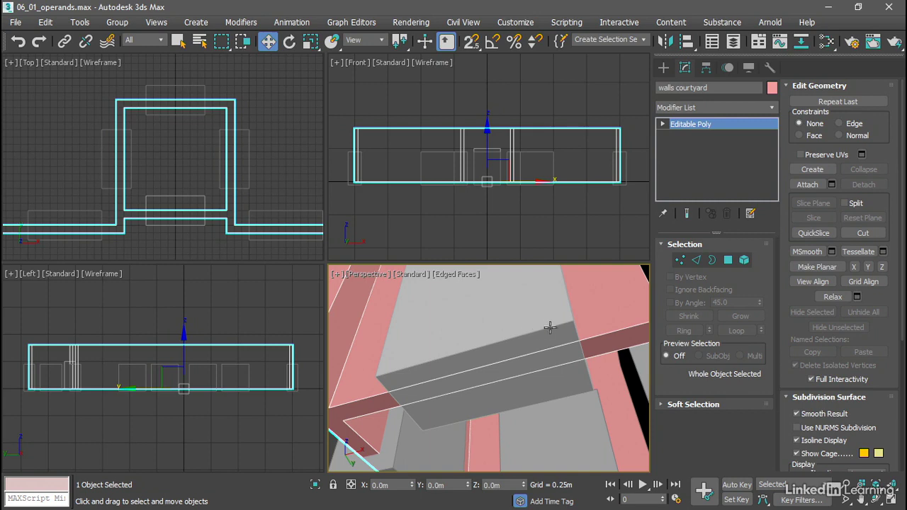
mouse_move(565, 381)
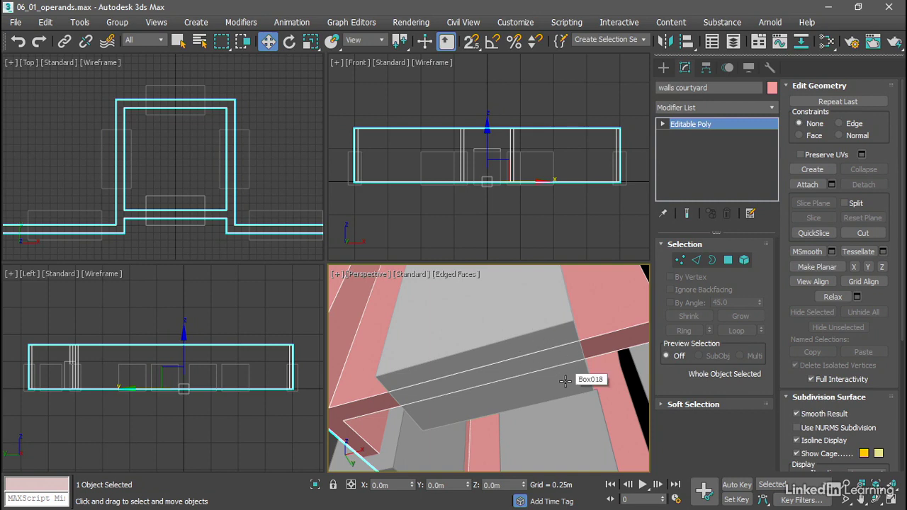
mouse_move(521, 335)
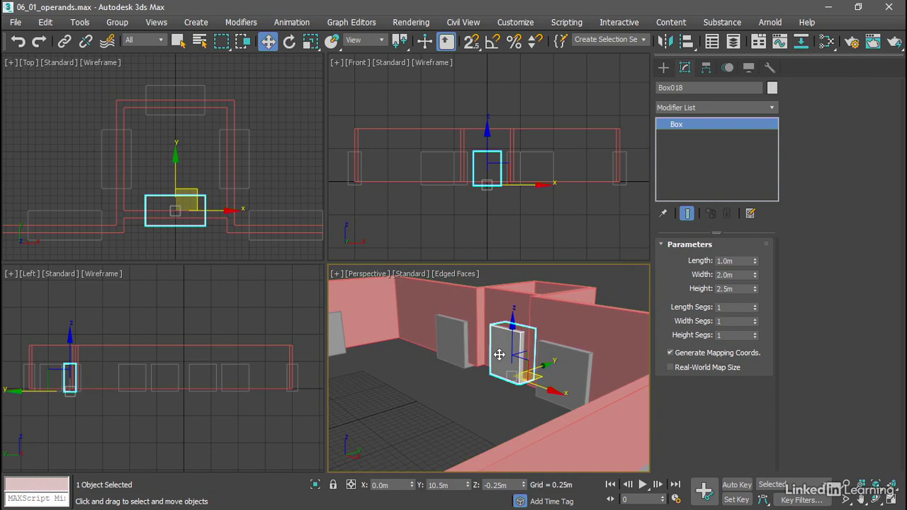
mouse_move(78, 404)
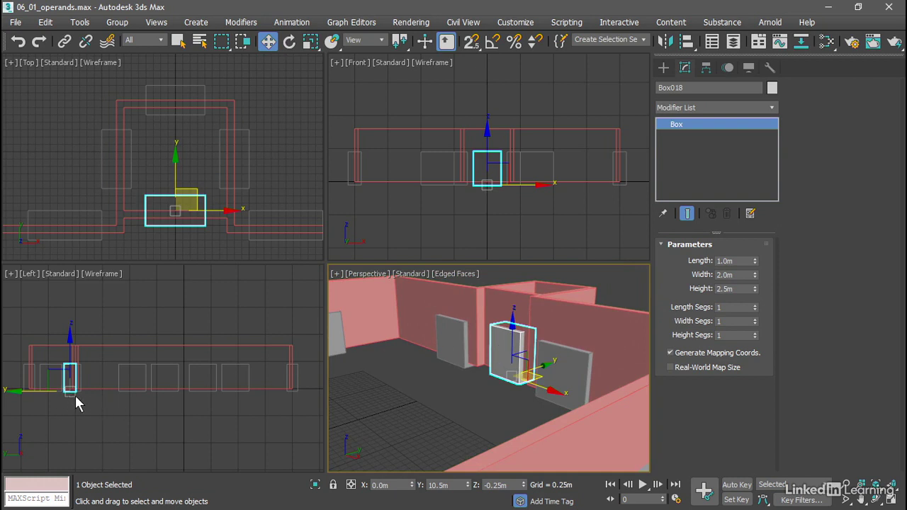
mouse_move(77, 409)
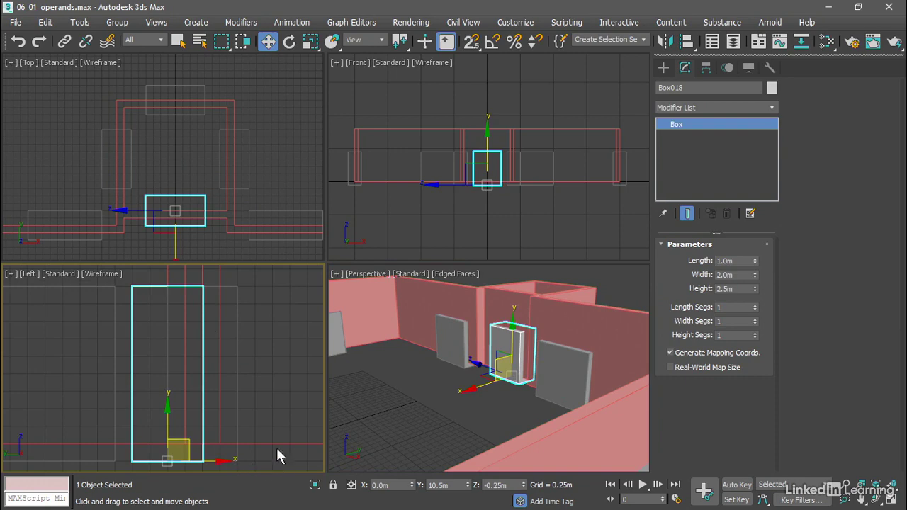
mouse_move(294, 464)
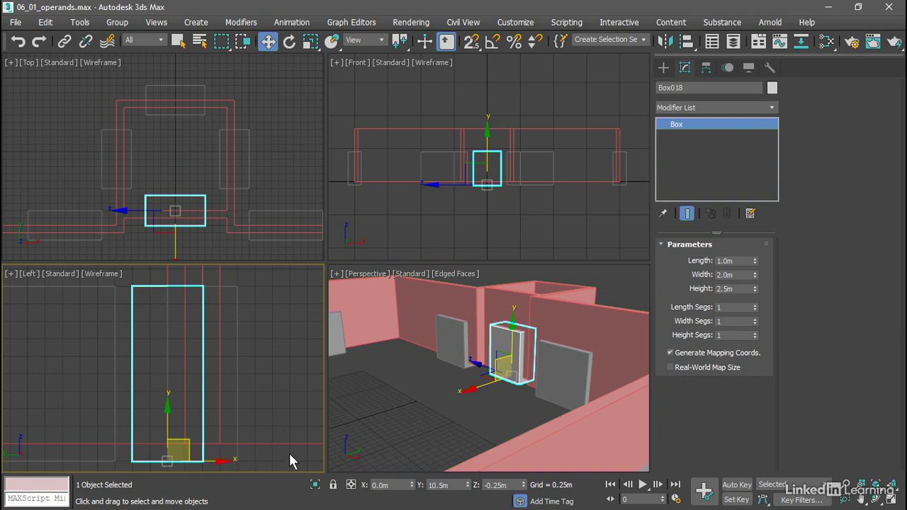